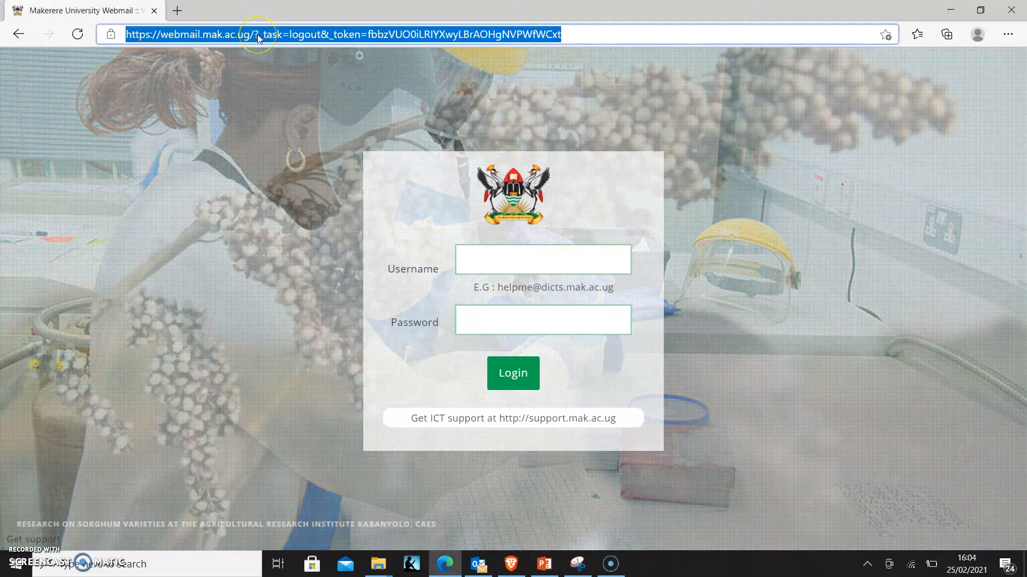
# Step: Load the webmail login page from the webmail.mak.ac.ug address
pyautogui.write('webmail.mak.ac.ug')
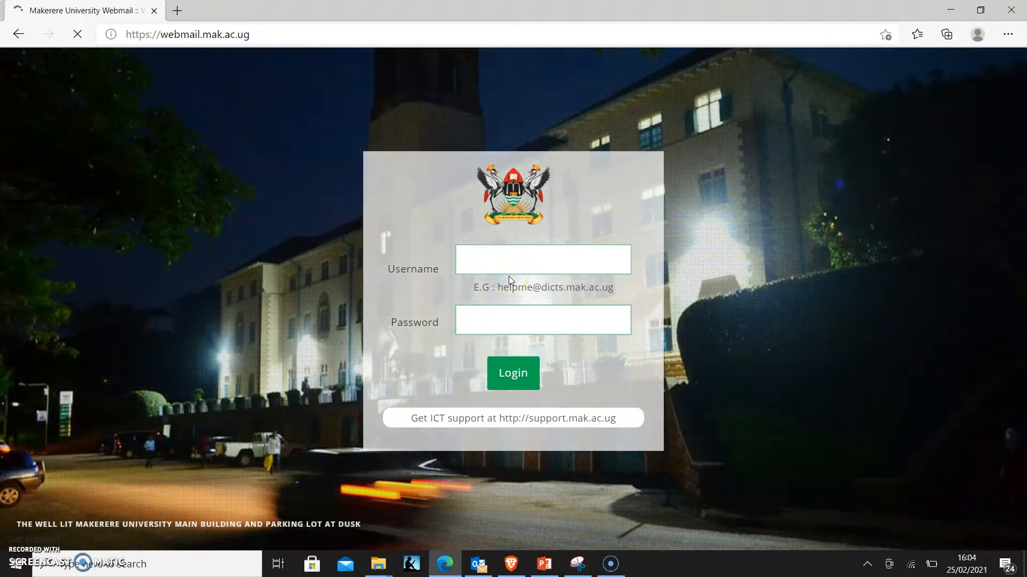
# Step: Enter the student username (yron.…student.ma…) and a masked password in the login form
pyautogui.click(542, 259)
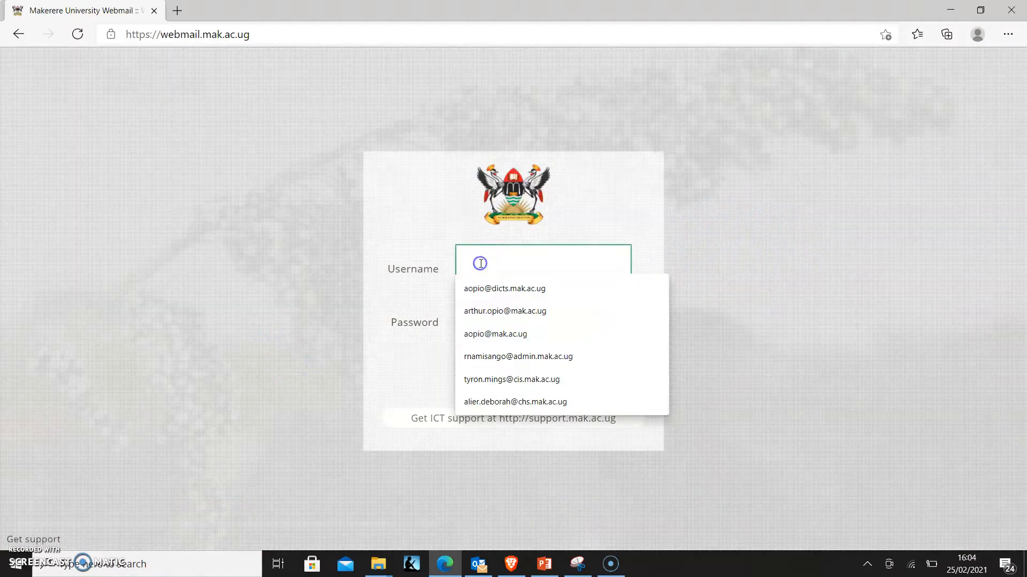
pyautogui.click(504, 311)
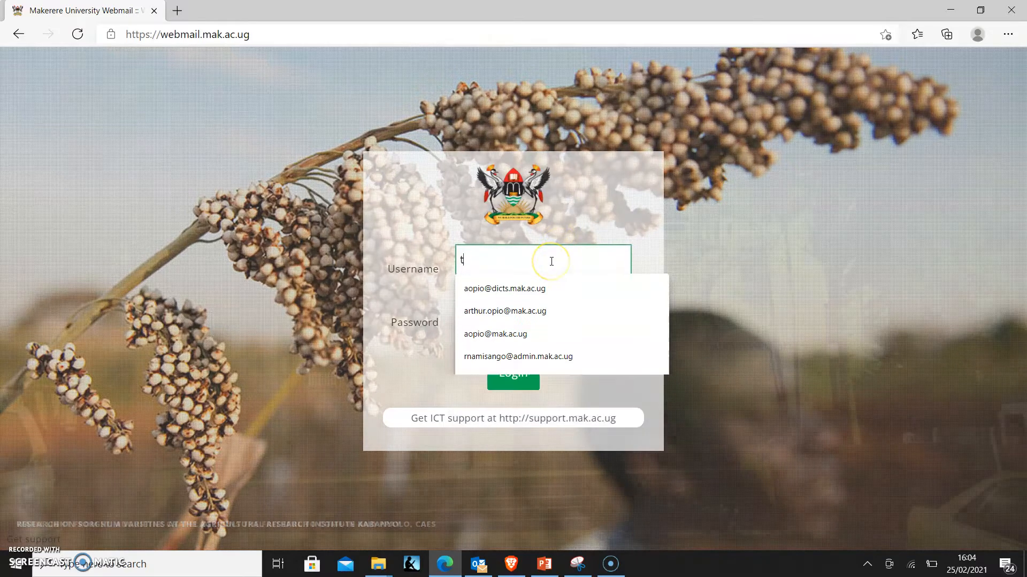
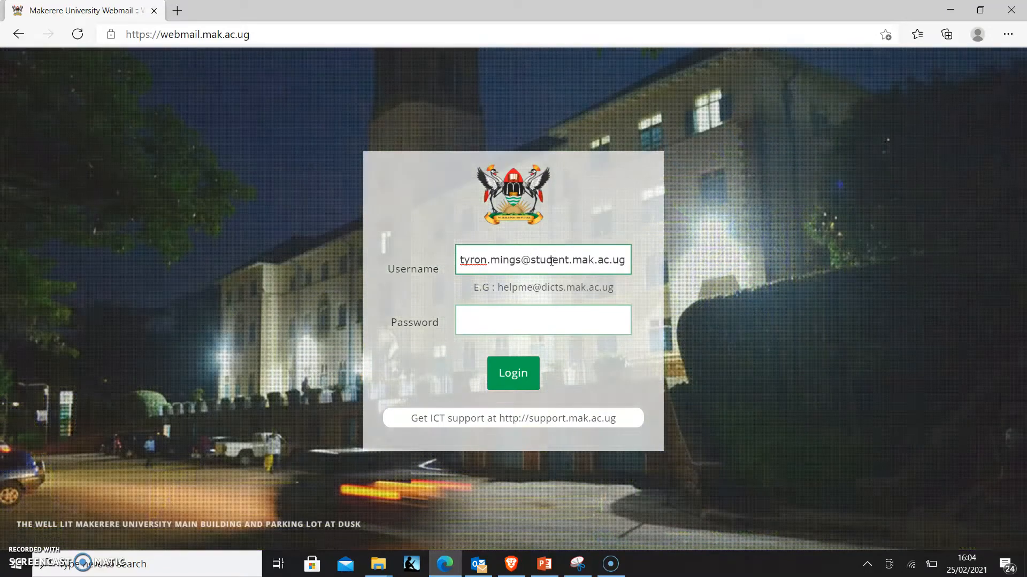
pyautogui.write('•')
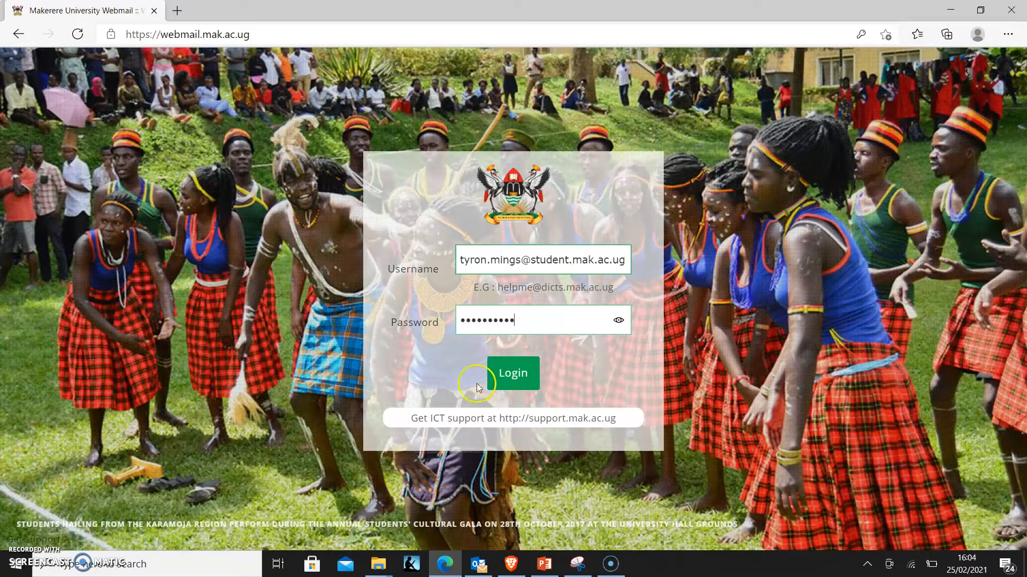
# Step: Submit the login and reach the student account's empty Inbox
pyautogui.click(513, 374)
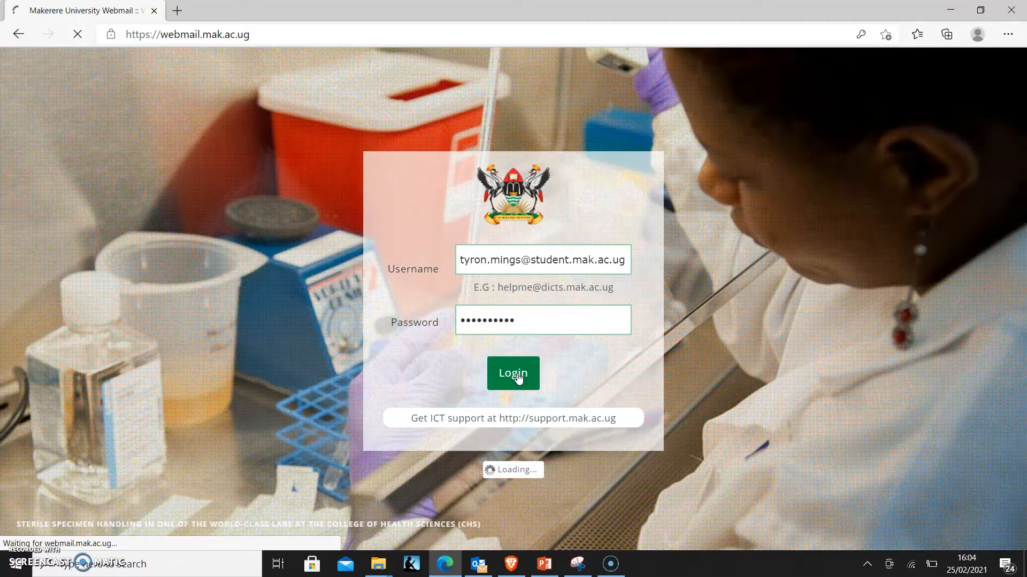
pyautogui.click(512, 373)
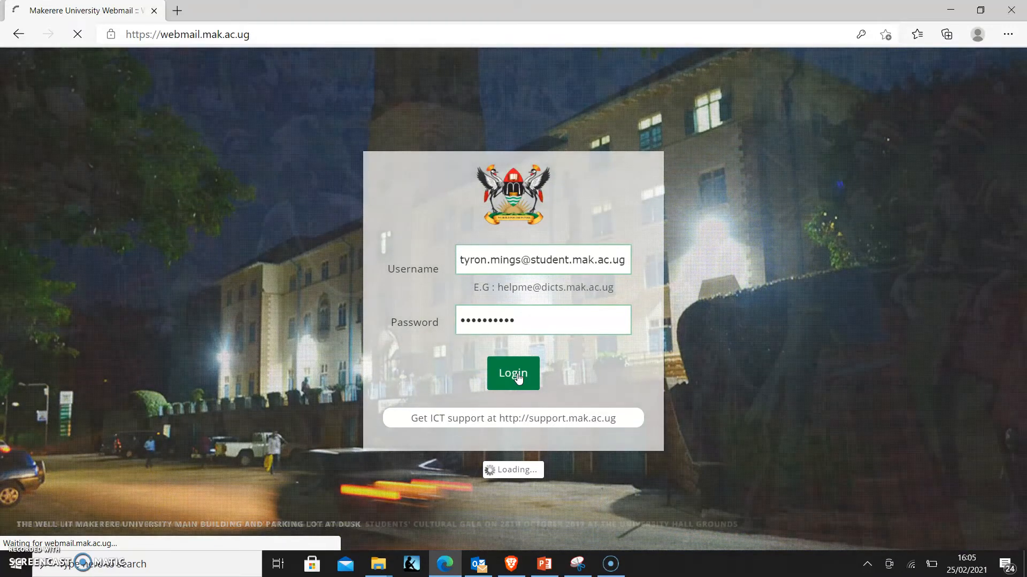
pyautogui.click(512, 373)
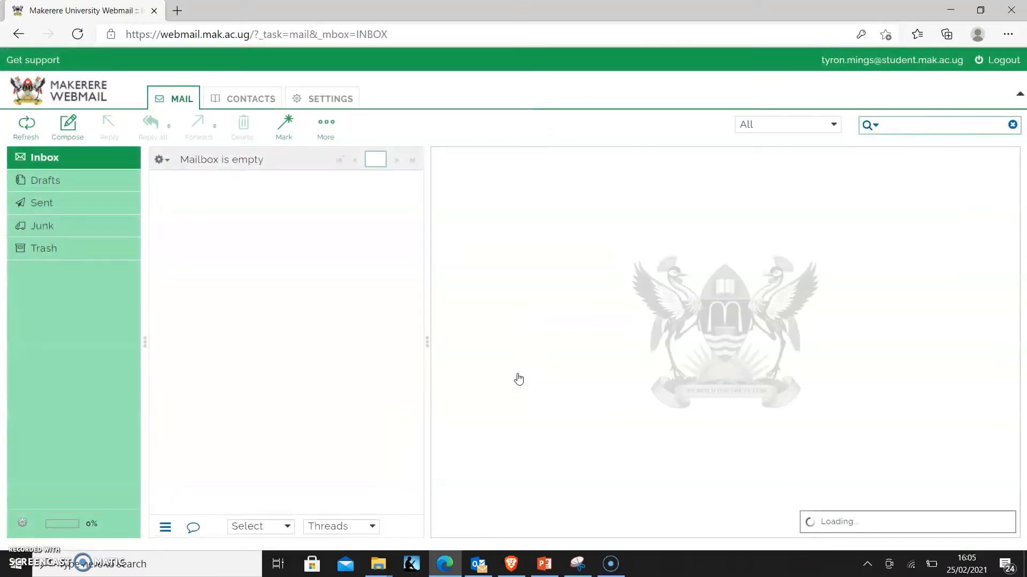